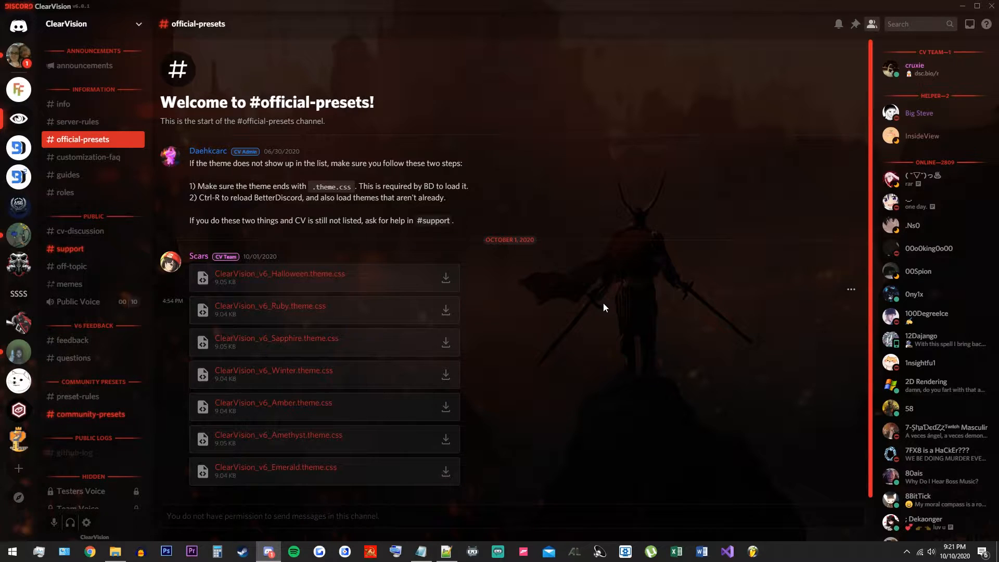
{"action": "mouse_move", "coordinate": [624, 282]}
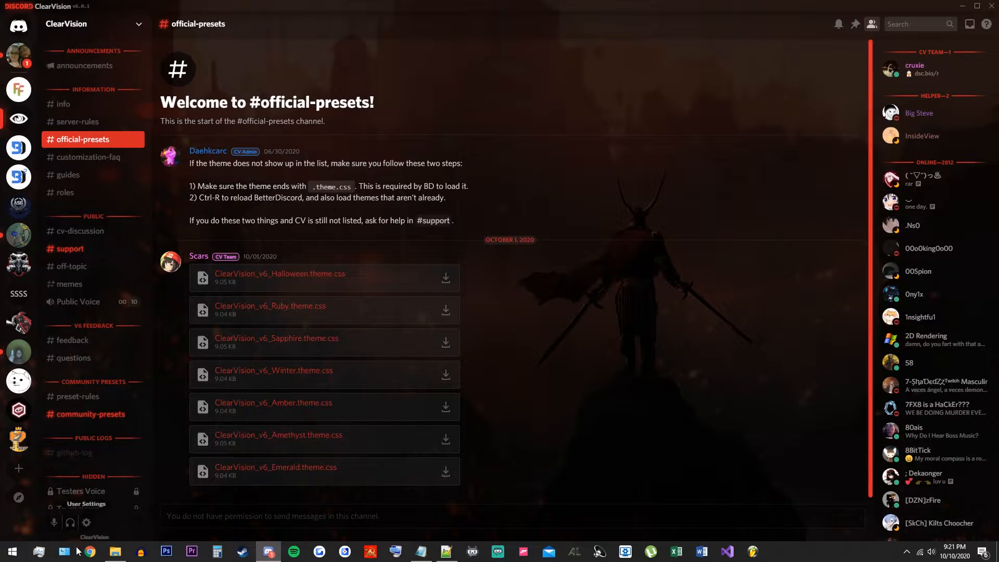
Turn on Enable Transparency under Window Preferences in BandagedBD Settings
{"action": "left_click", "coordinate": [86, 522]}
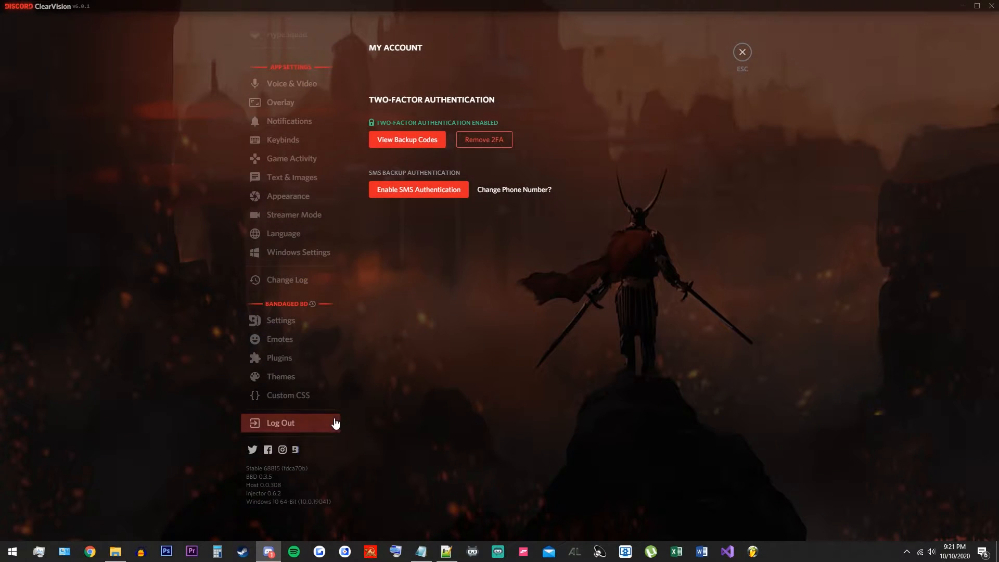
{"action": "left_click", "coordinate": [281, 320]}
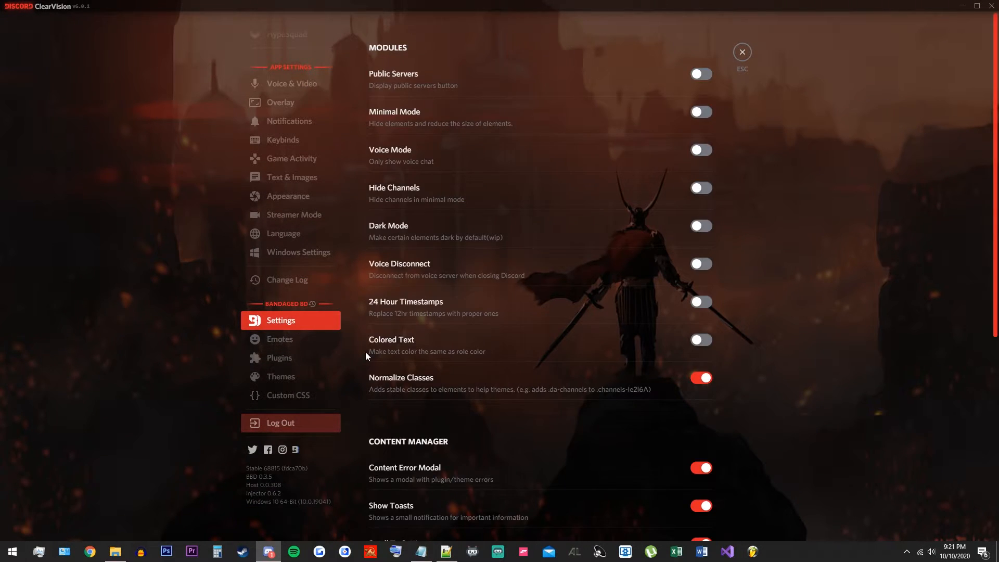
{"action": "scroll", "scroll_direction": "down", "scroll_amount": 3}
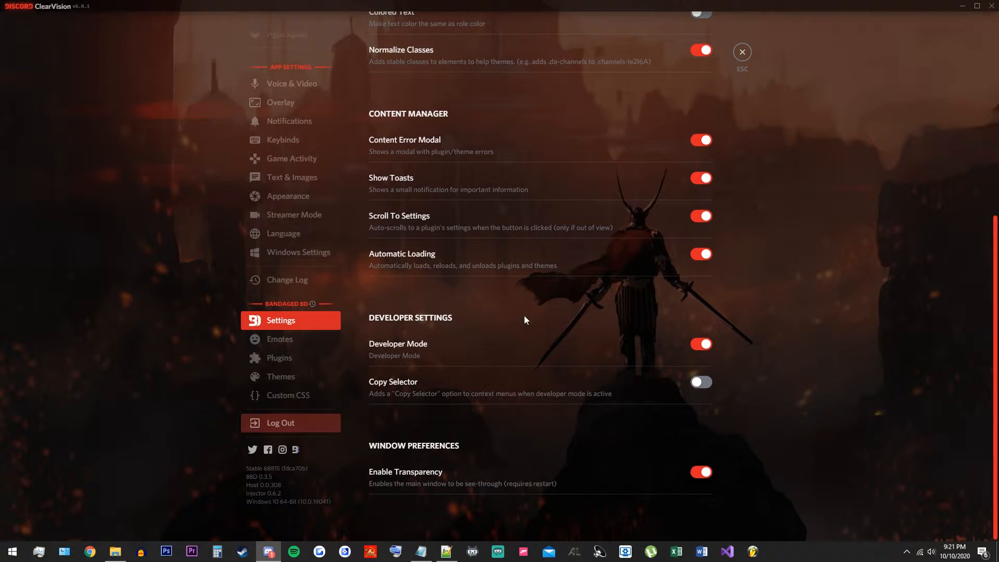
{"action": "left_click", "coordinate": [741, 52]}
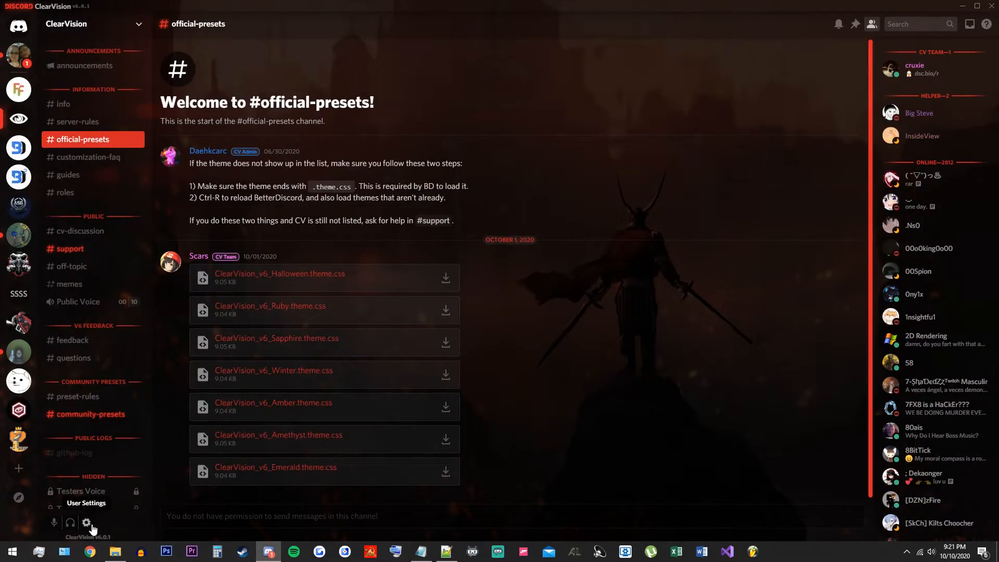
Open BandagedBD's Themes list in User Settings and open the theme folder
{"action": "left_click", "coordinate": [85, 522]}
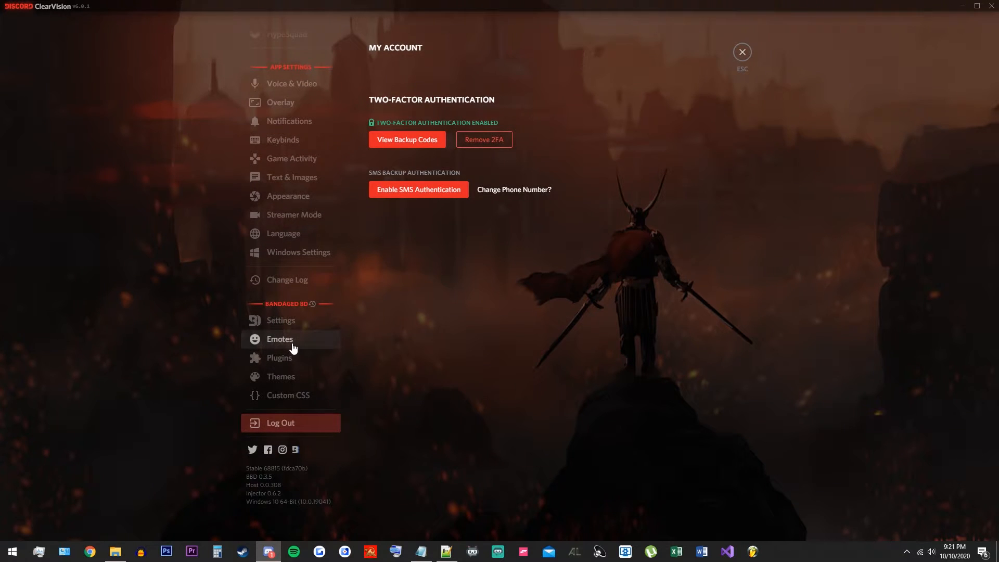
{"action": "left_click", "coordinate": [280, 375]}
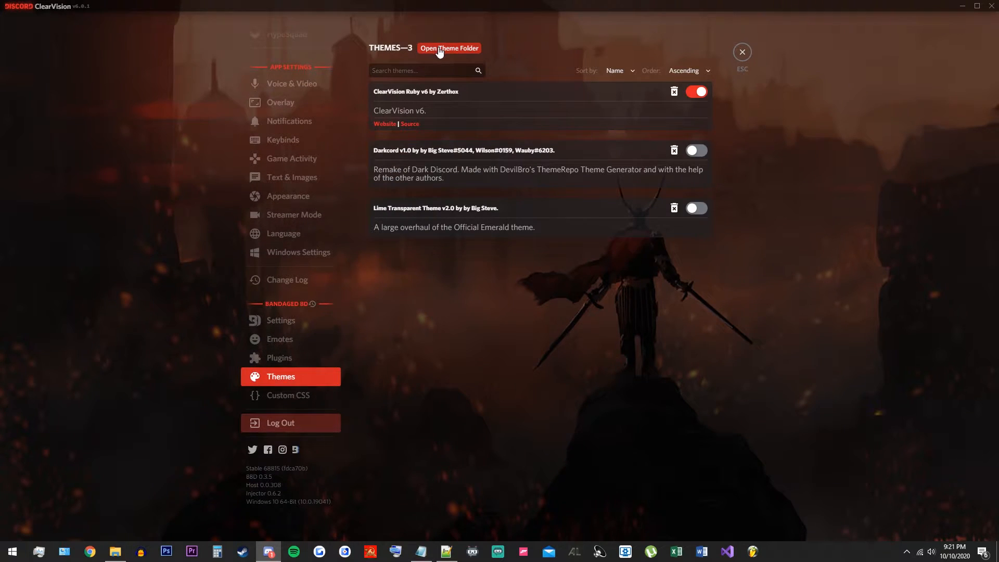
{"action": "left_click", "coordinate": [450, 48]}
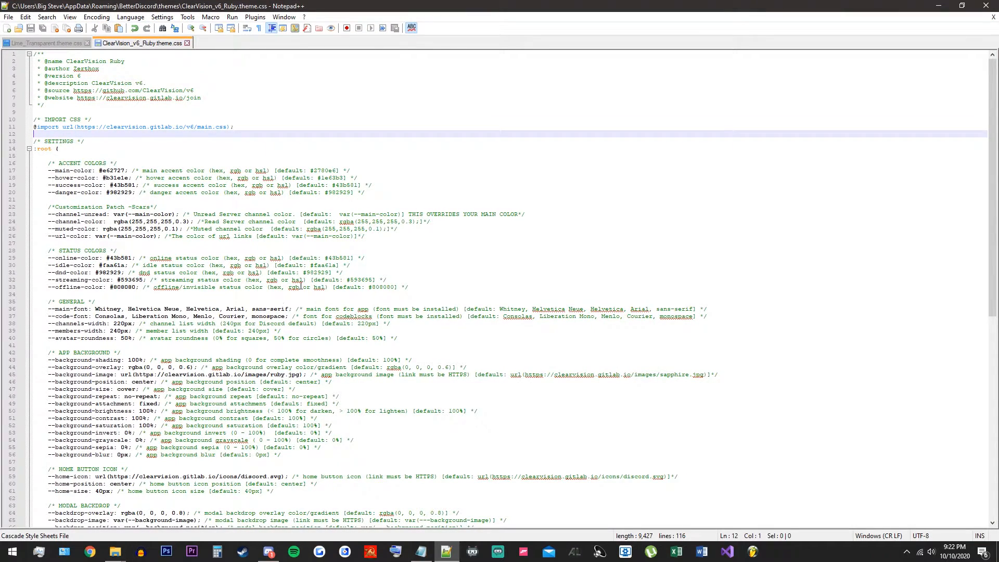
{"action": "scroll", "scroll_direction": "down", "scroll_amount": 3}
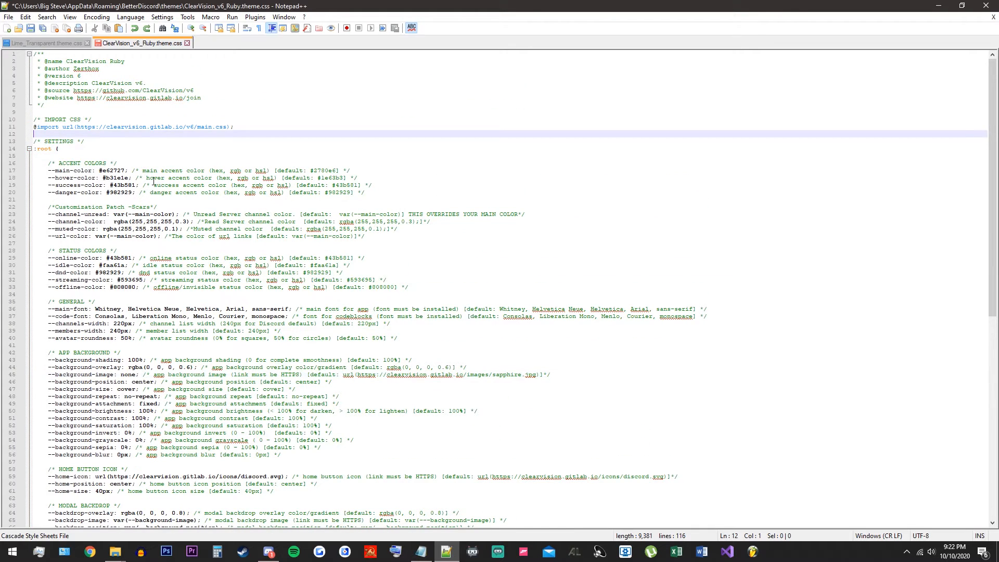
{"action": "type", "text": "@import url(https://mentalscars.github.io/Patch/transparency.css);"}
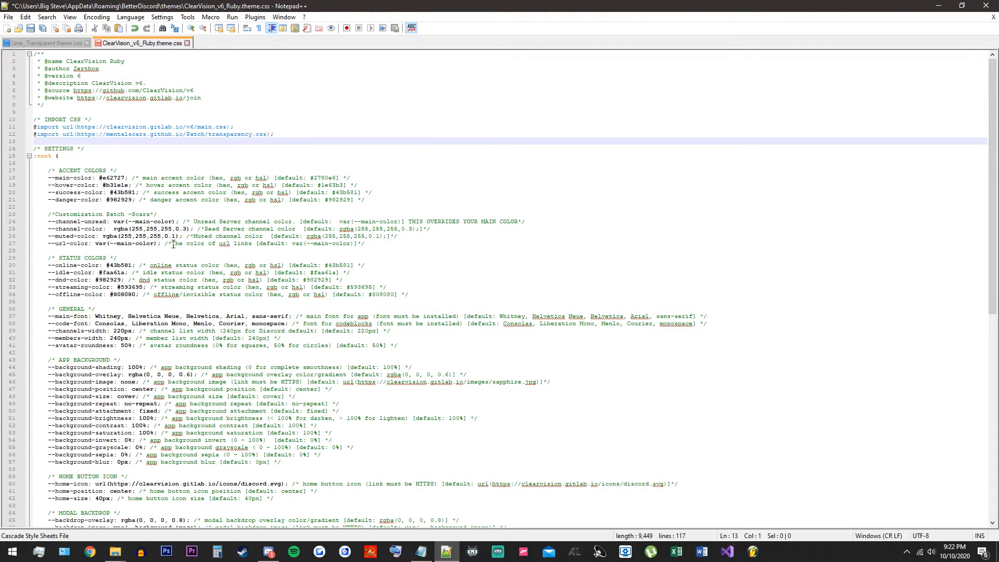
{"action": "mouse_move", "coordinate": [87, 172]}
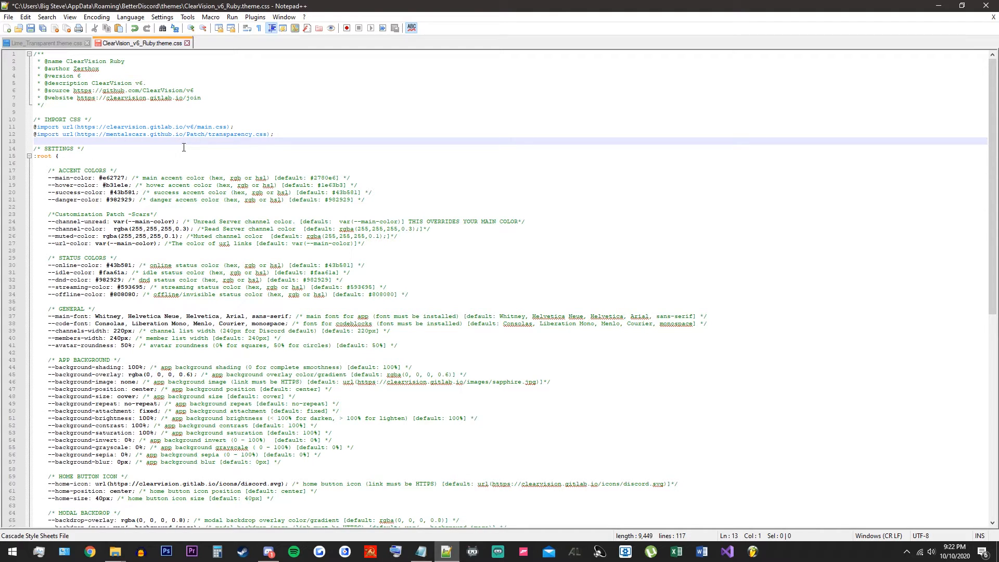
{"action": "mouse_move", "coordinate": [238, 264]}
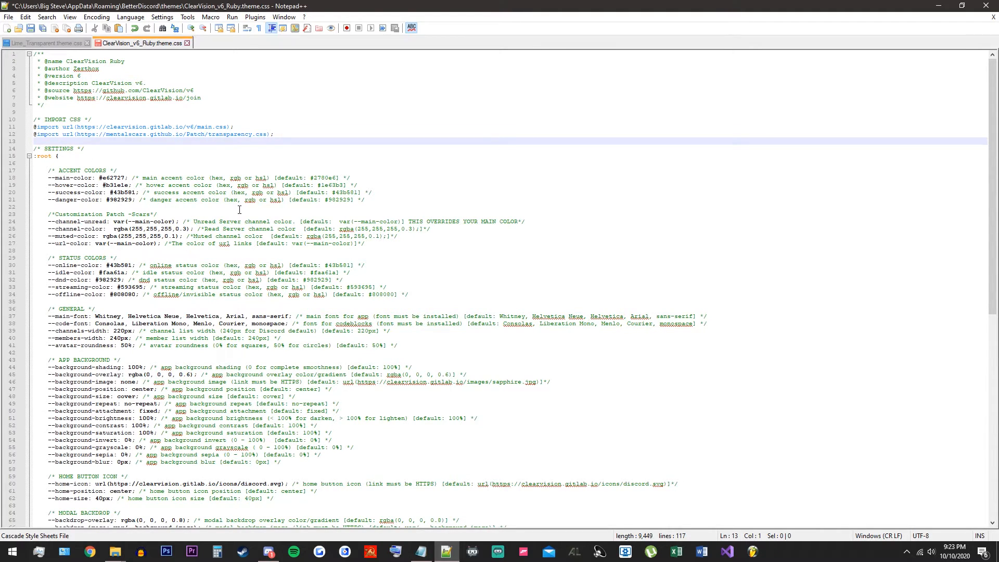
Save the edited ClearVision_v6_Ruby.theme.css so Discord's window becomes transparent
{"action": "left_click", "coordinate": [9, 16]}
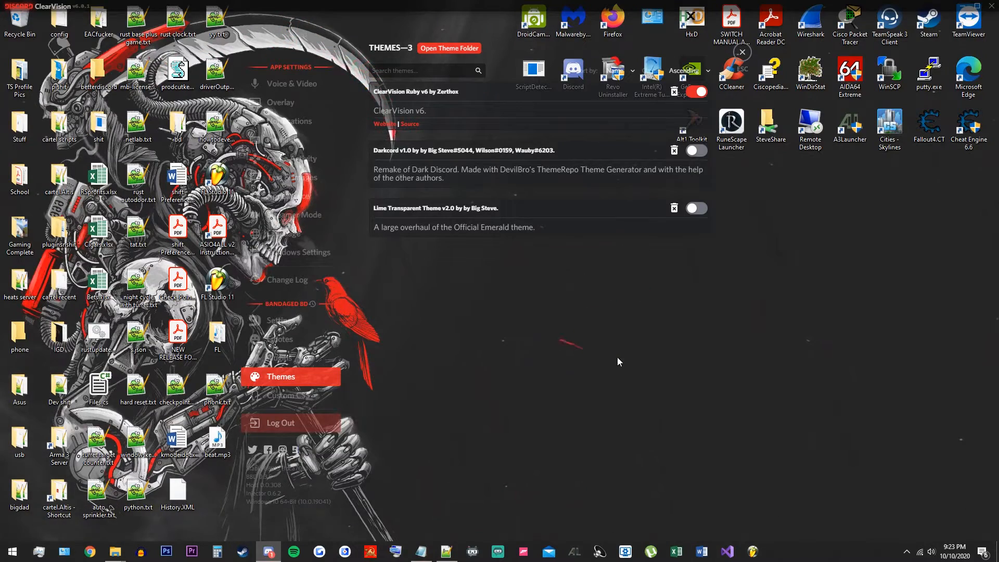
{"action": "mouse_move", "coordinate": [622, 373]}
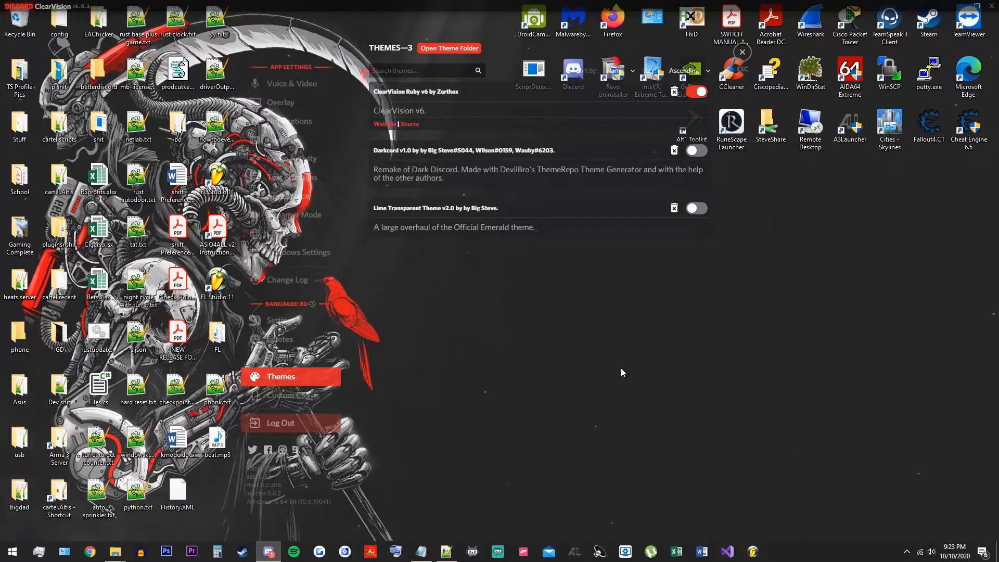